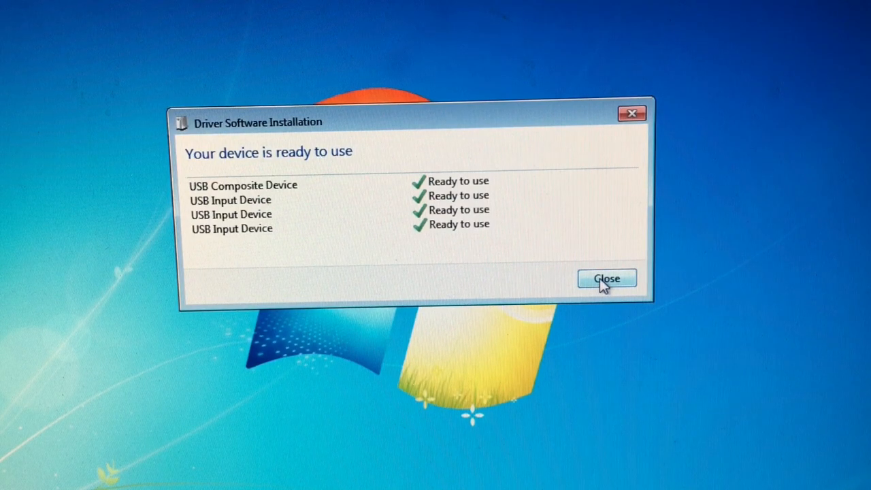
Step: Close the 'Your device is ready to use' Driver Software Installation dialog
click(606, 278)
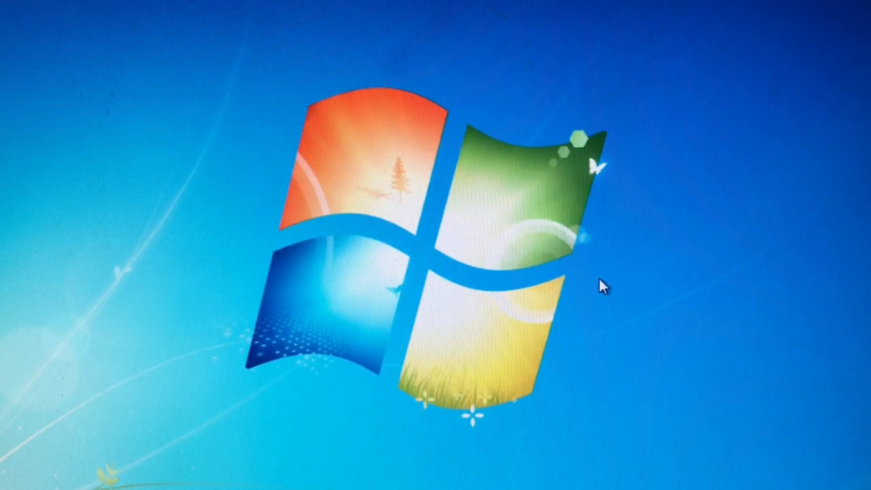
mouse_move(578, 286)
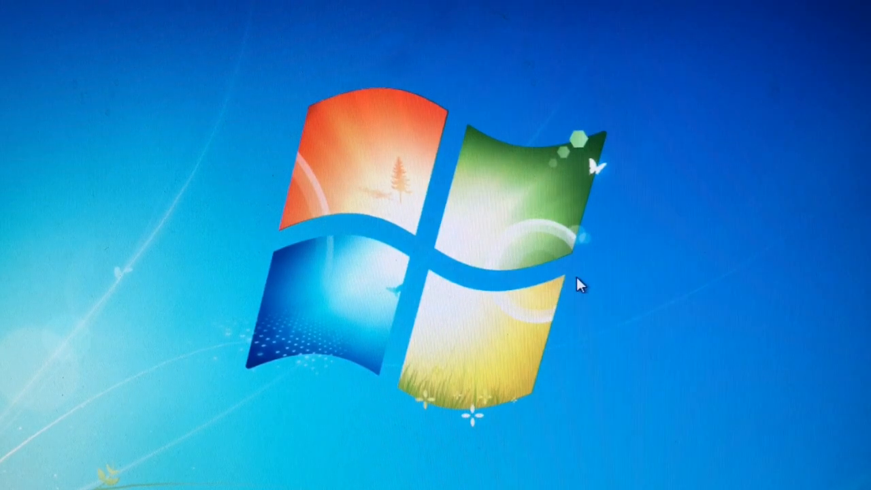